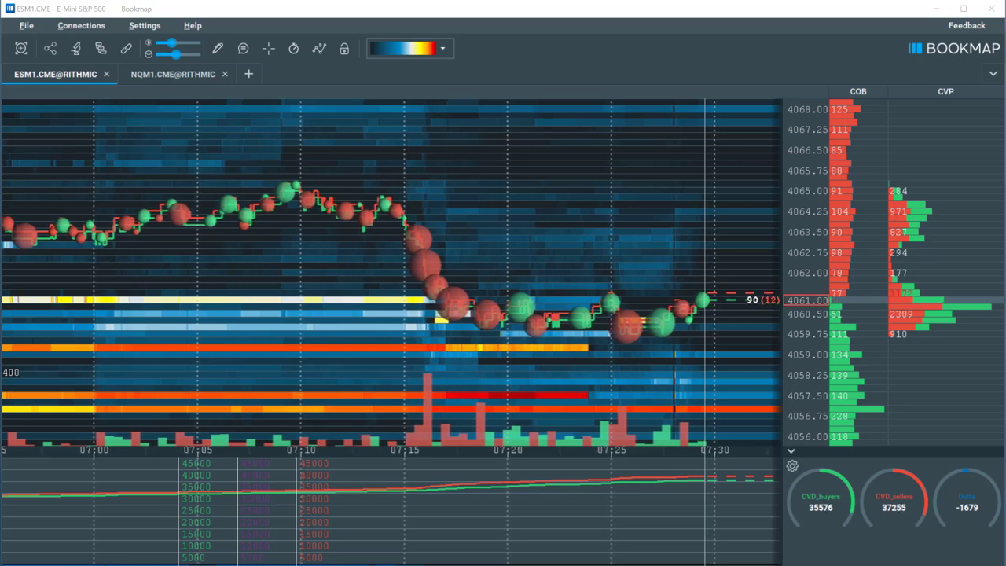
mouse_move(343, 49)
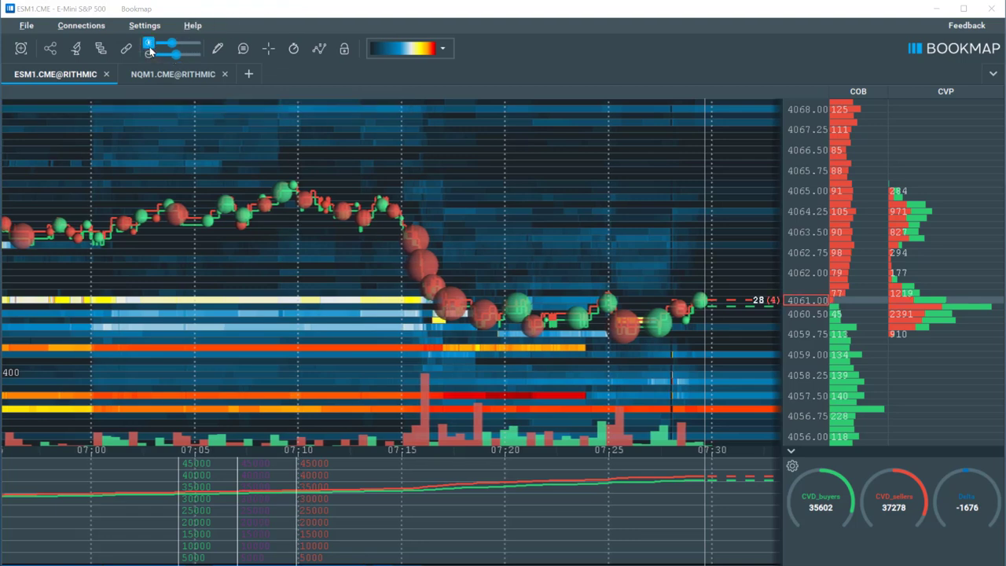
Hide the heatmap and volume dots so only best bid/offer lines and volume bars remain, then restore the dots.
click(100, 49)
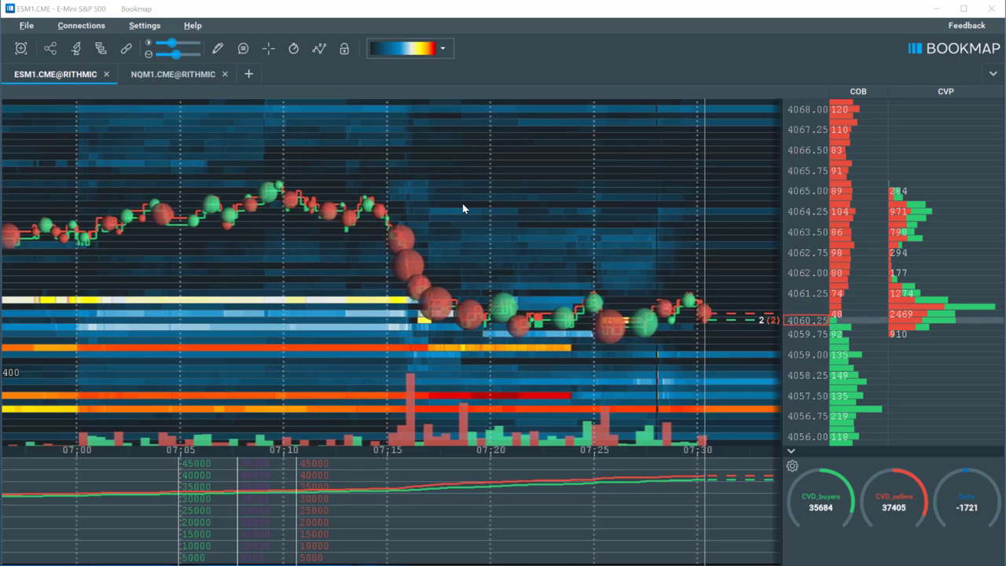
mouse_move(317, 49)
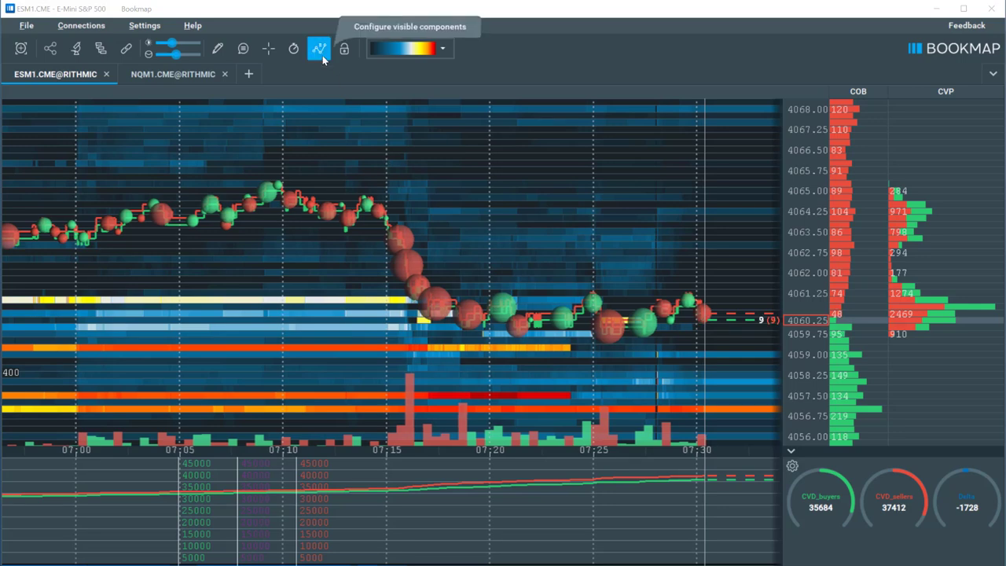
click(318, 49)
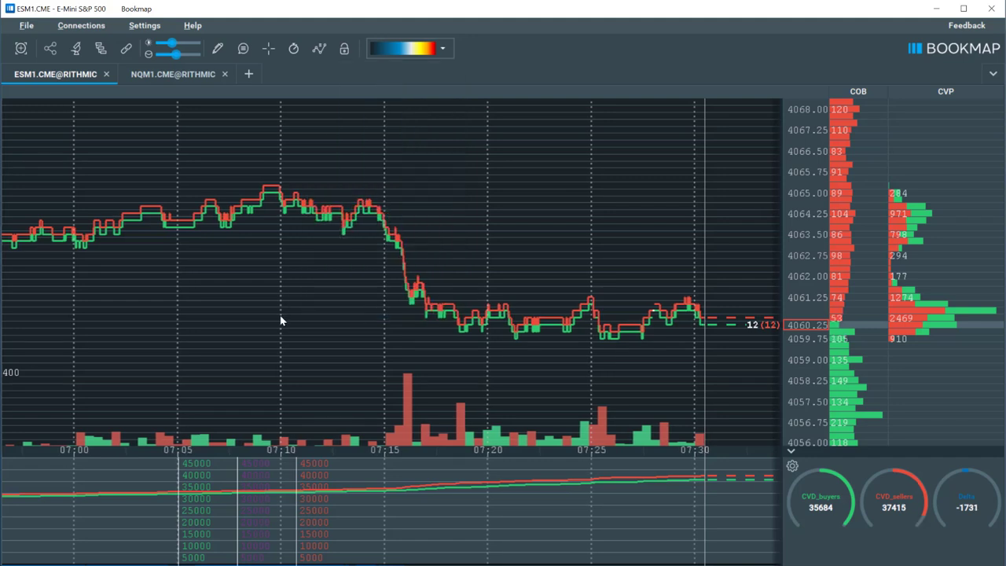
mouse_move(443, 317)
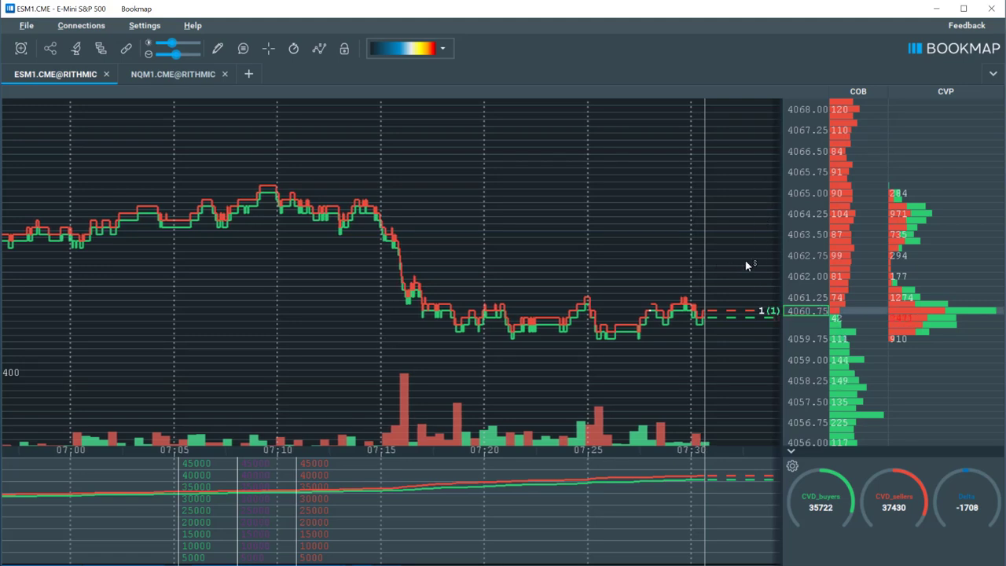
mouse_move(627, 261)
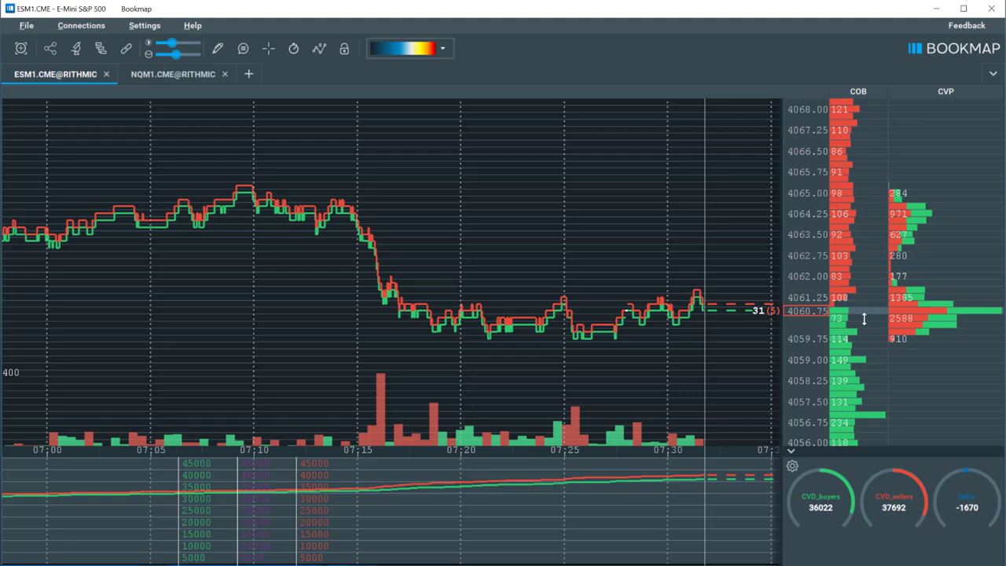
click(317, 48)
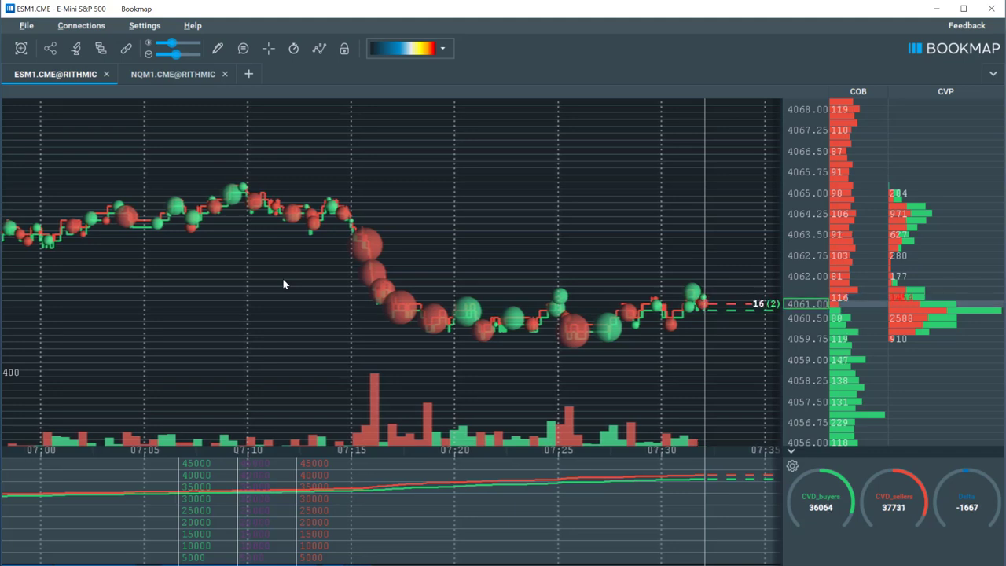
mouse_move(353, 254)
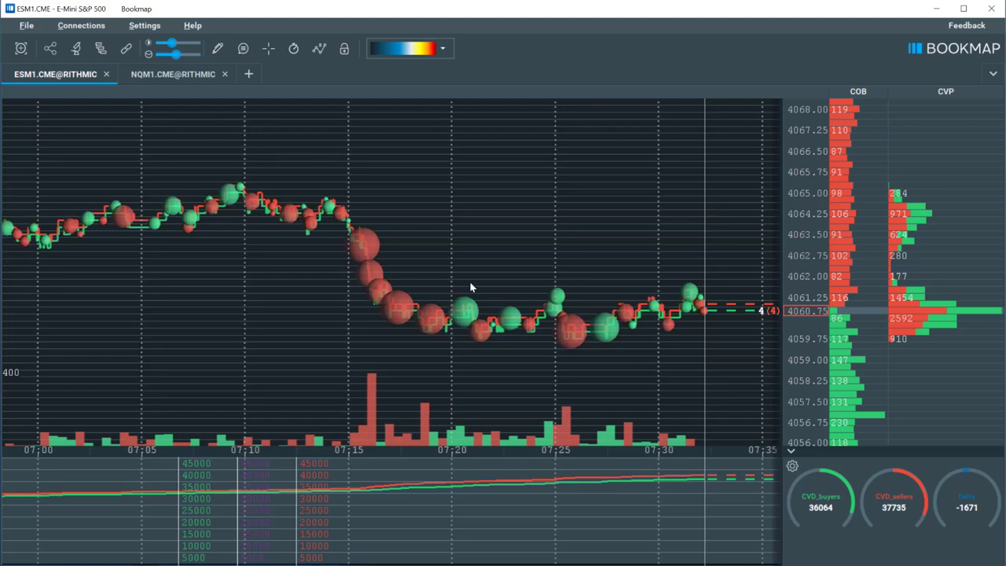
Turn on the data tooltip to read trade date, time and size at 4068.25.
click(243, 47)
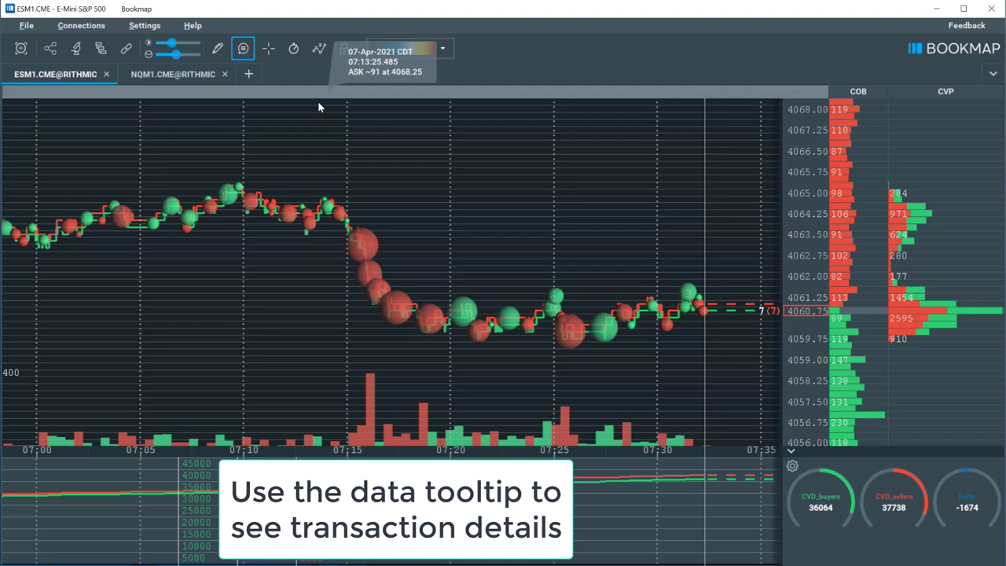
mouse_move(453, 295)
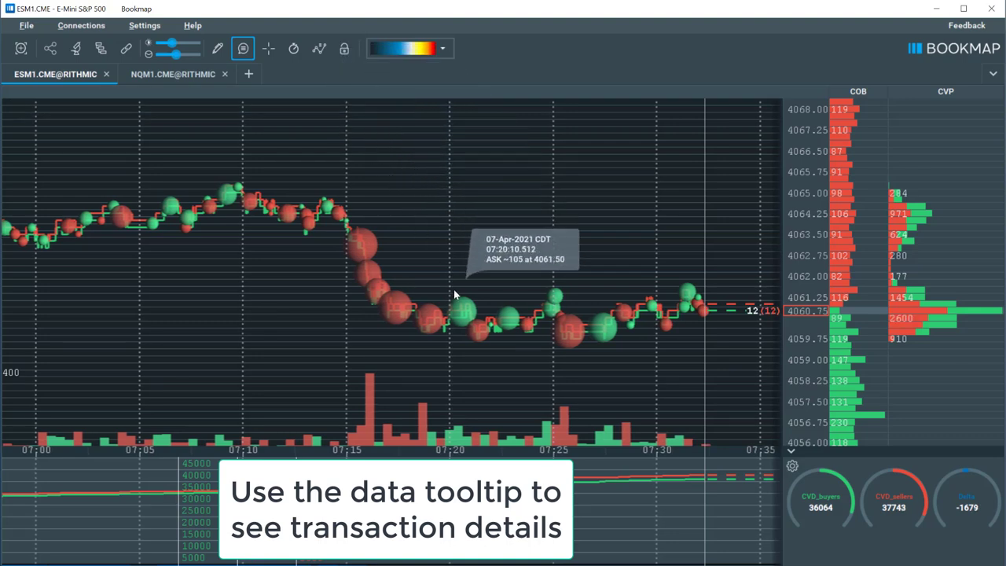
mouse_move(462, 311)
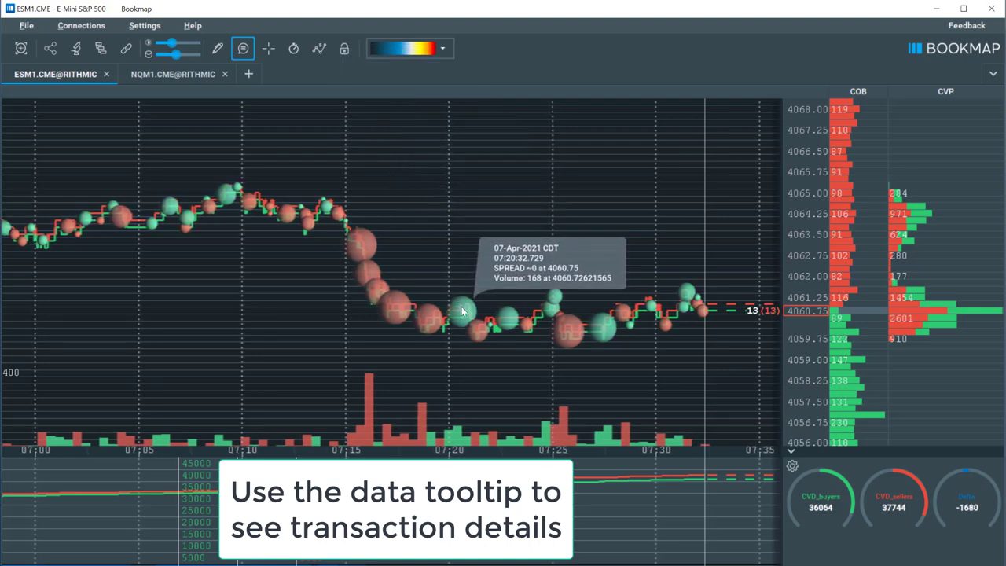
mouse_move(475, 322)
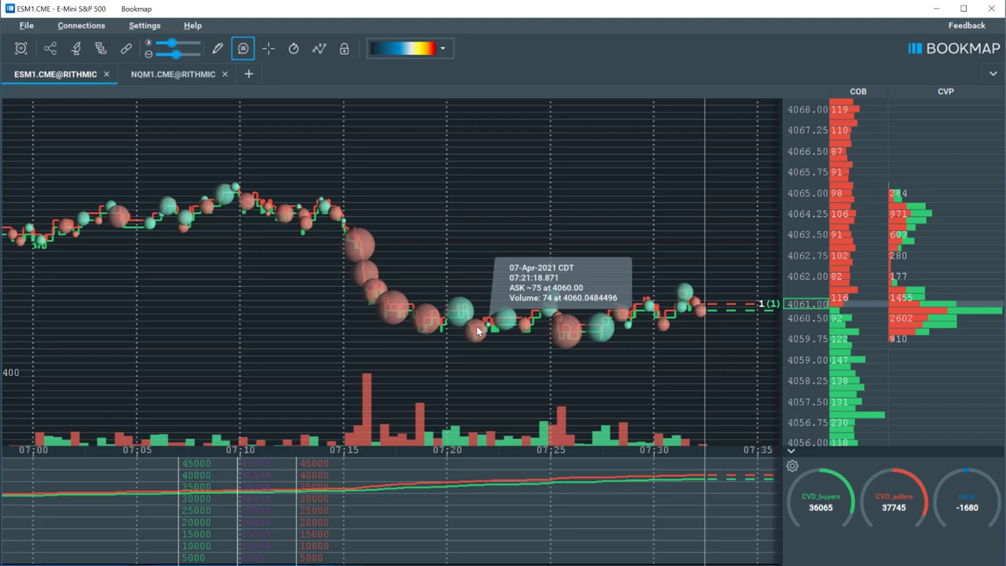
mouse_move(460, 312)
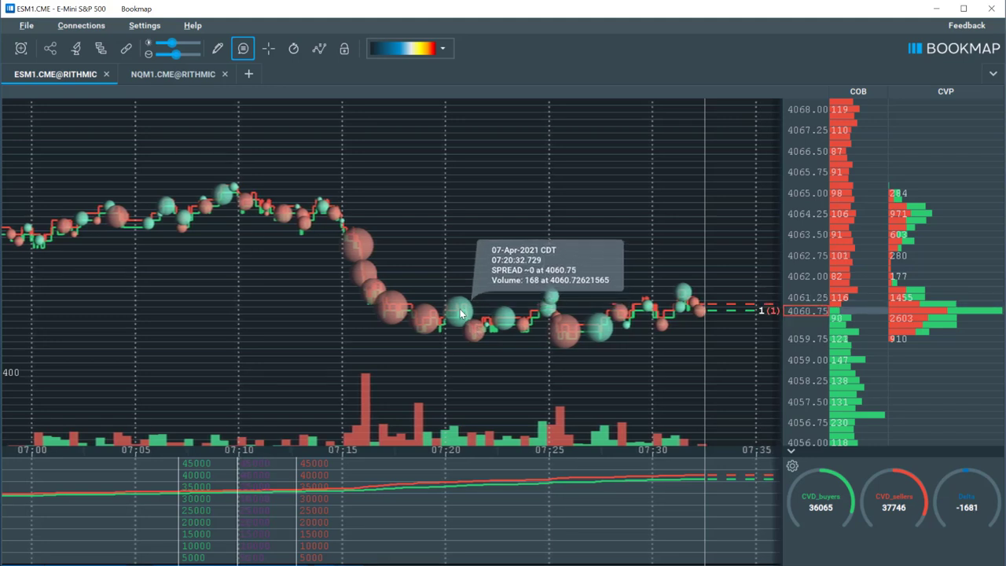
mouse_move(321, 141)
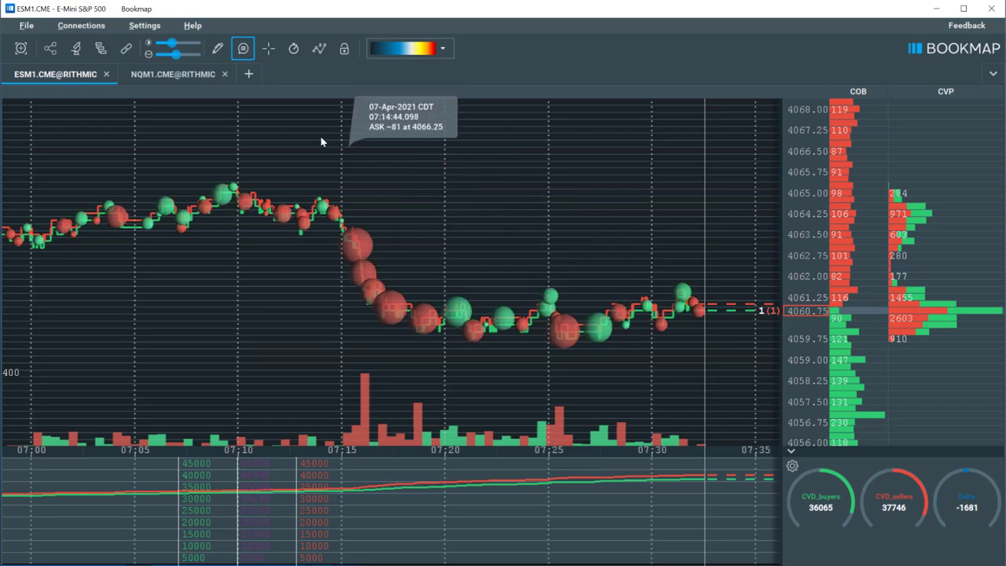
Bring up the visible chart components list after reading several trade tooltips.
click(318, 47)
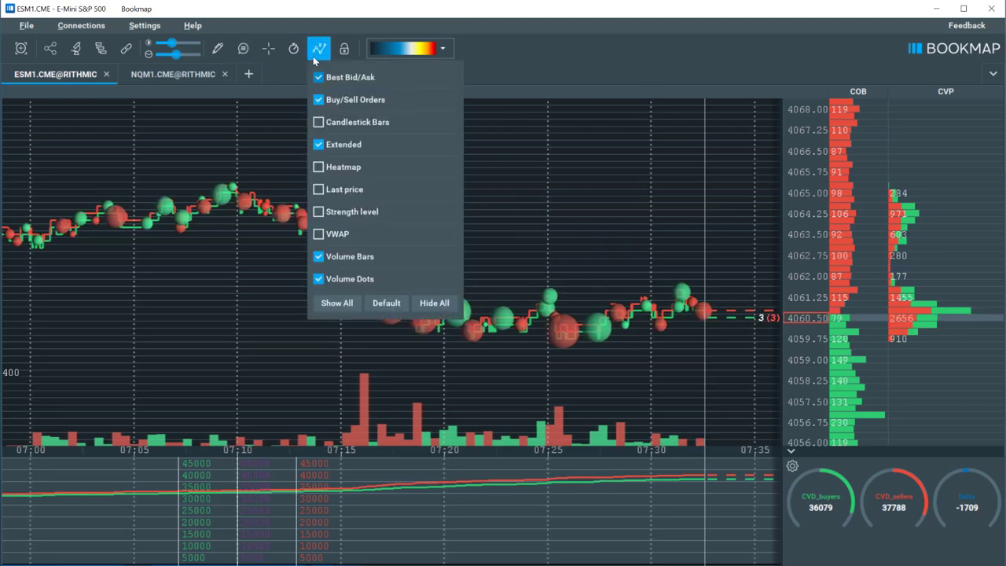
Re-enable the heatmap beneath the volume dots and best bid/offer lines.
click(318, 167)
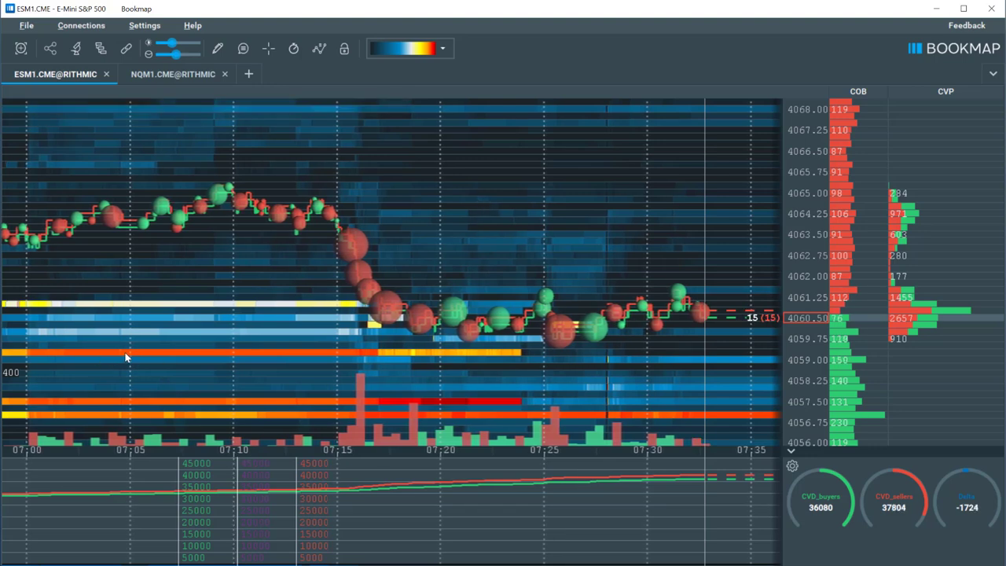
mouse_move(585, 179)
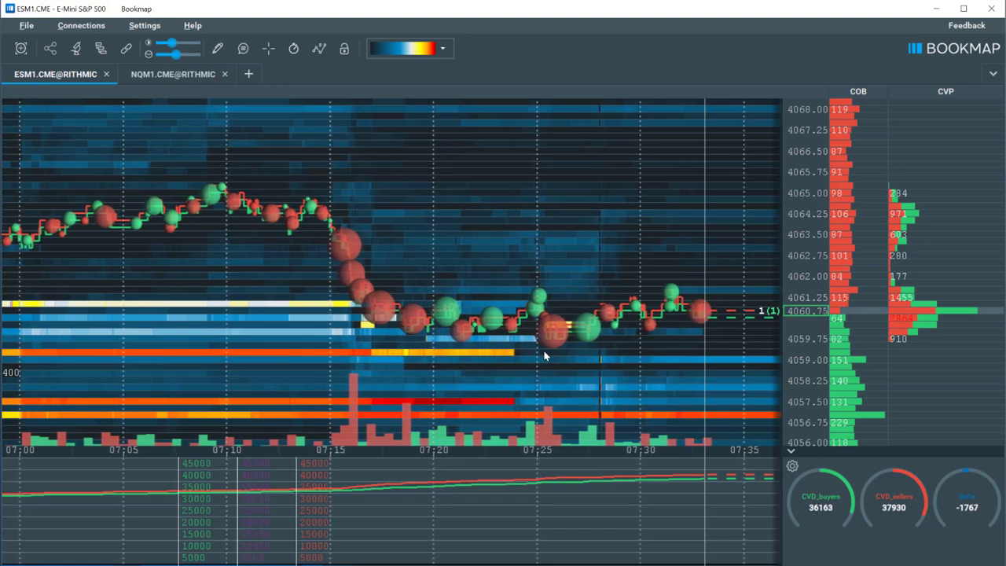
mouse_move(591, 355)
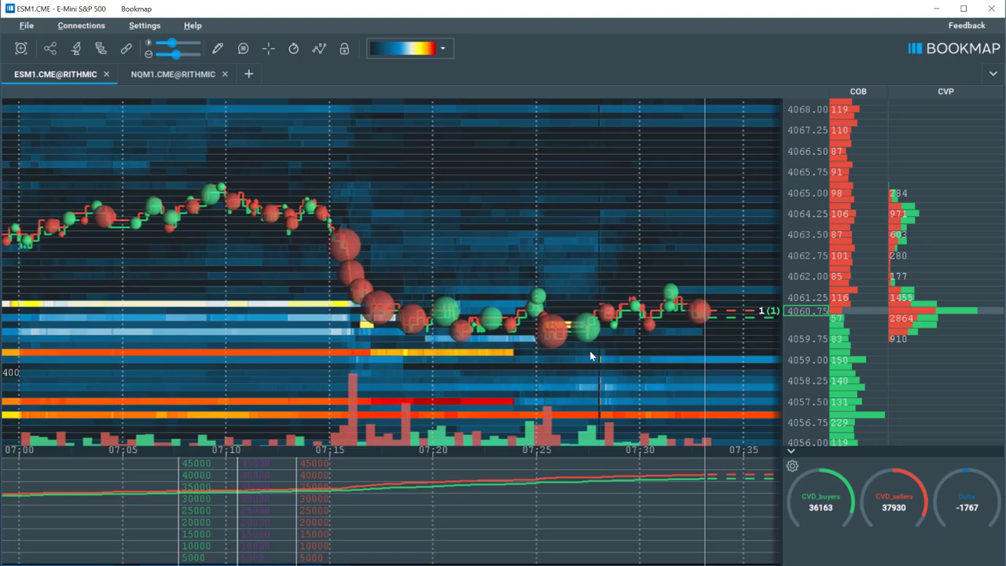